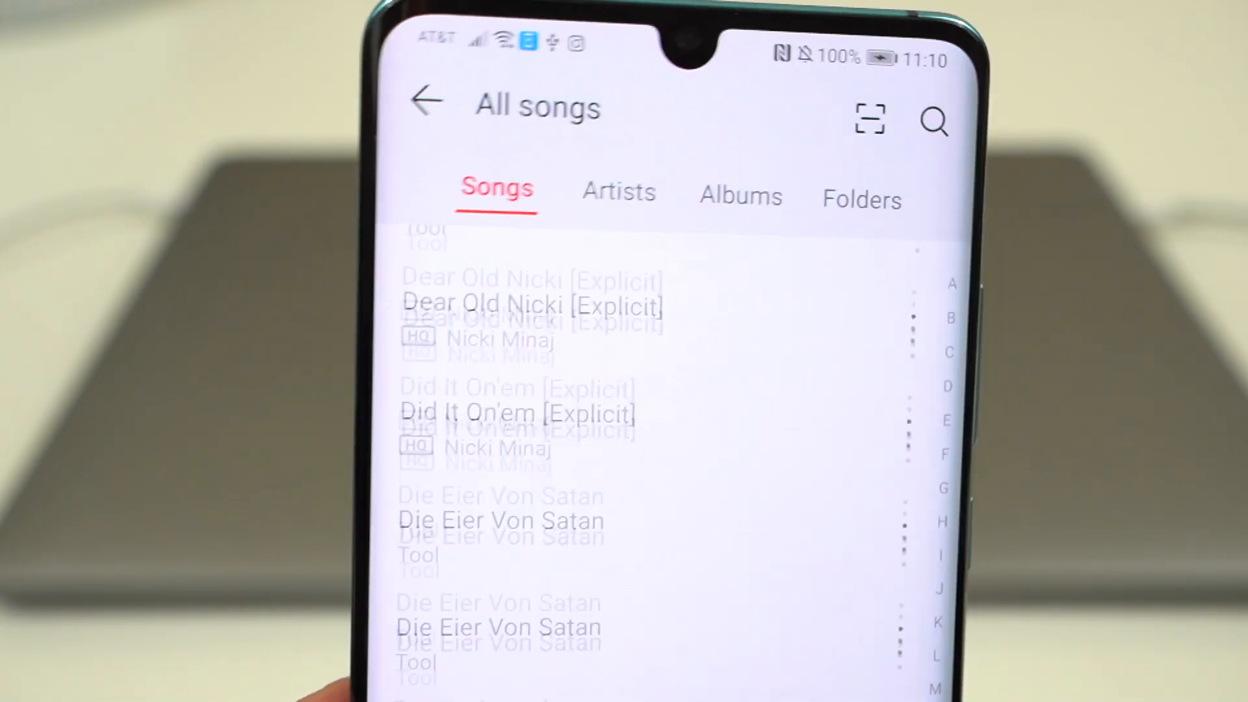
{"action": "scroll", "scroll_direction": "down", "scroll_amount": 3}
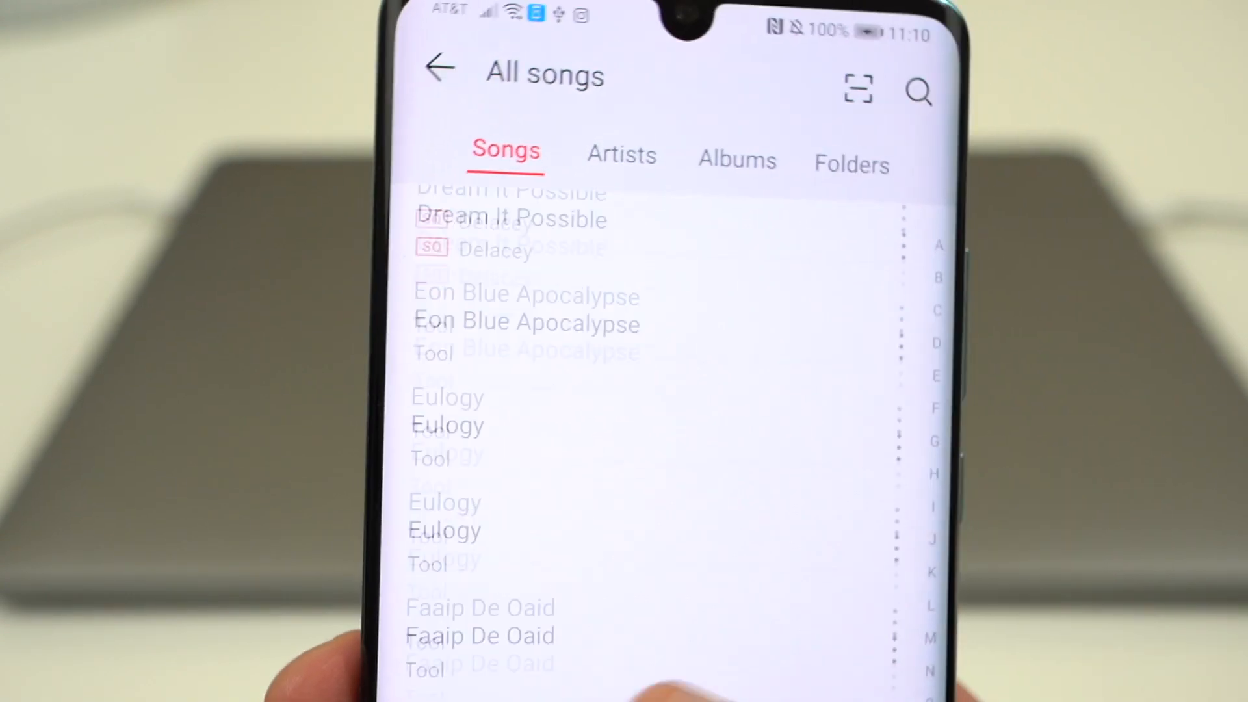